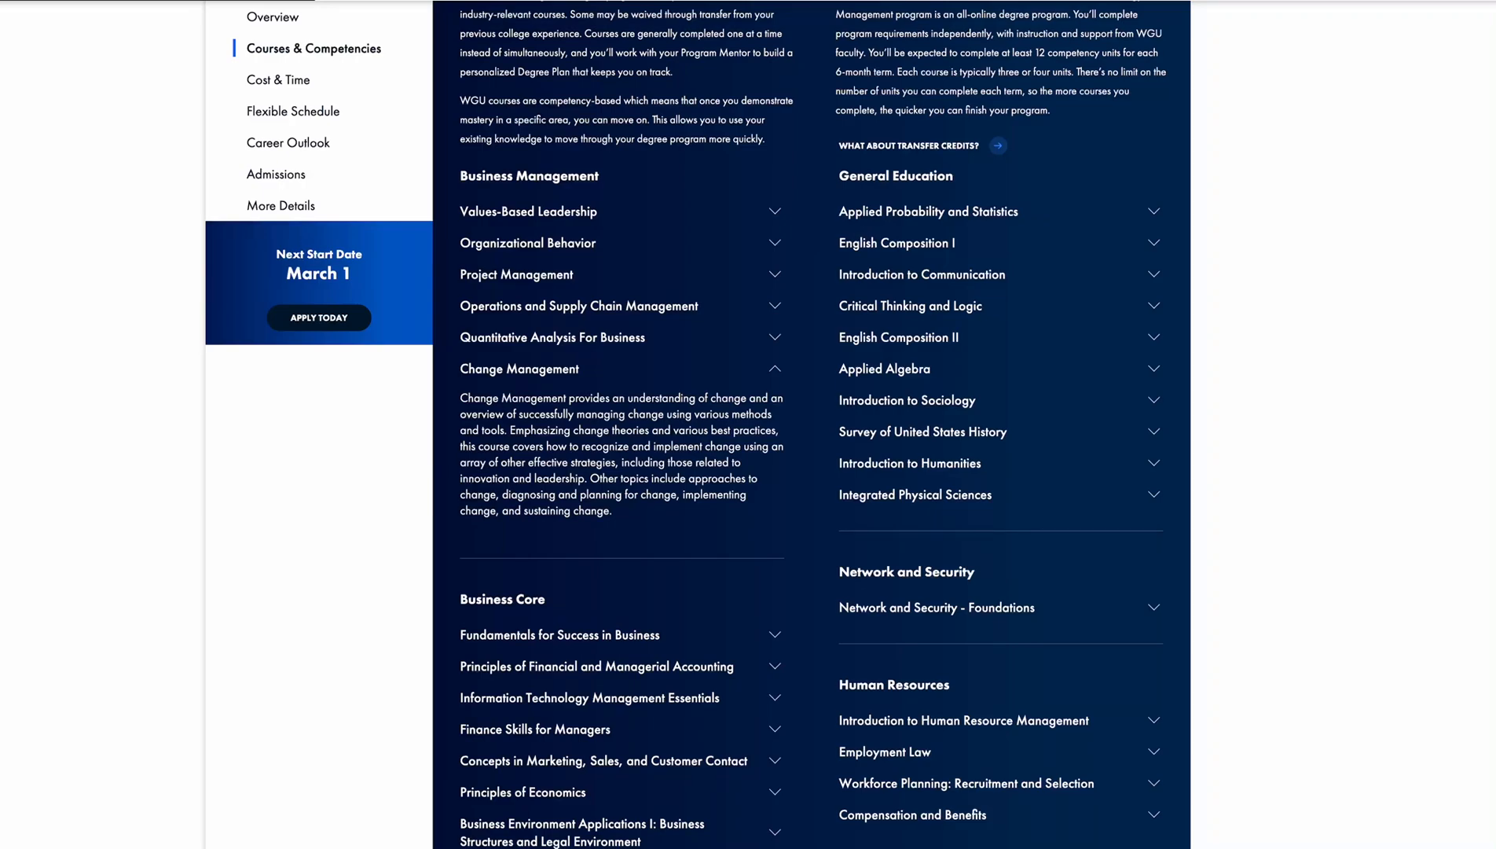
mouse_move(594, 423)
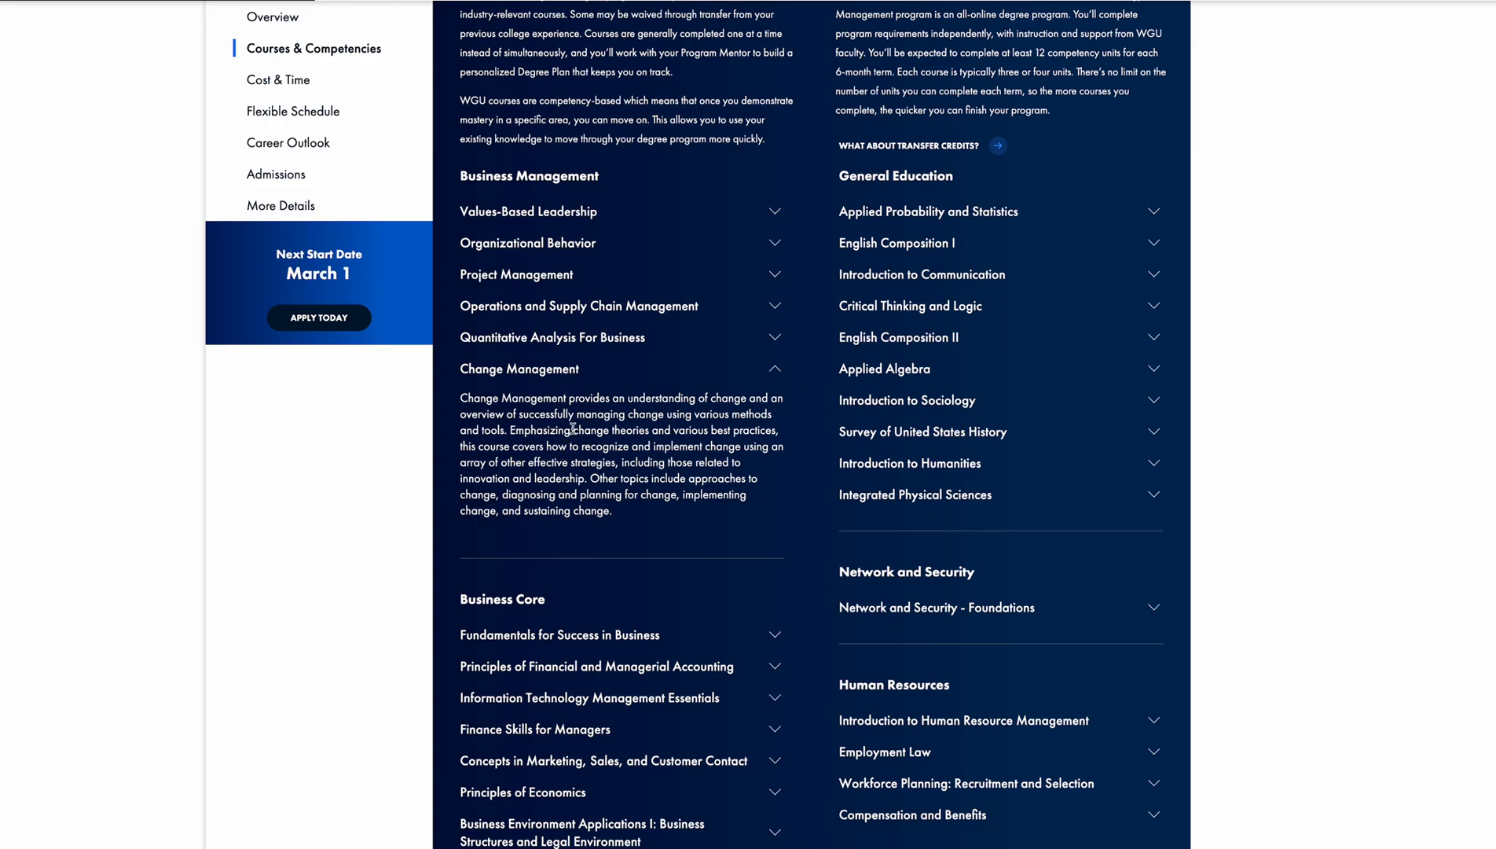
mouse_move(563, 465)
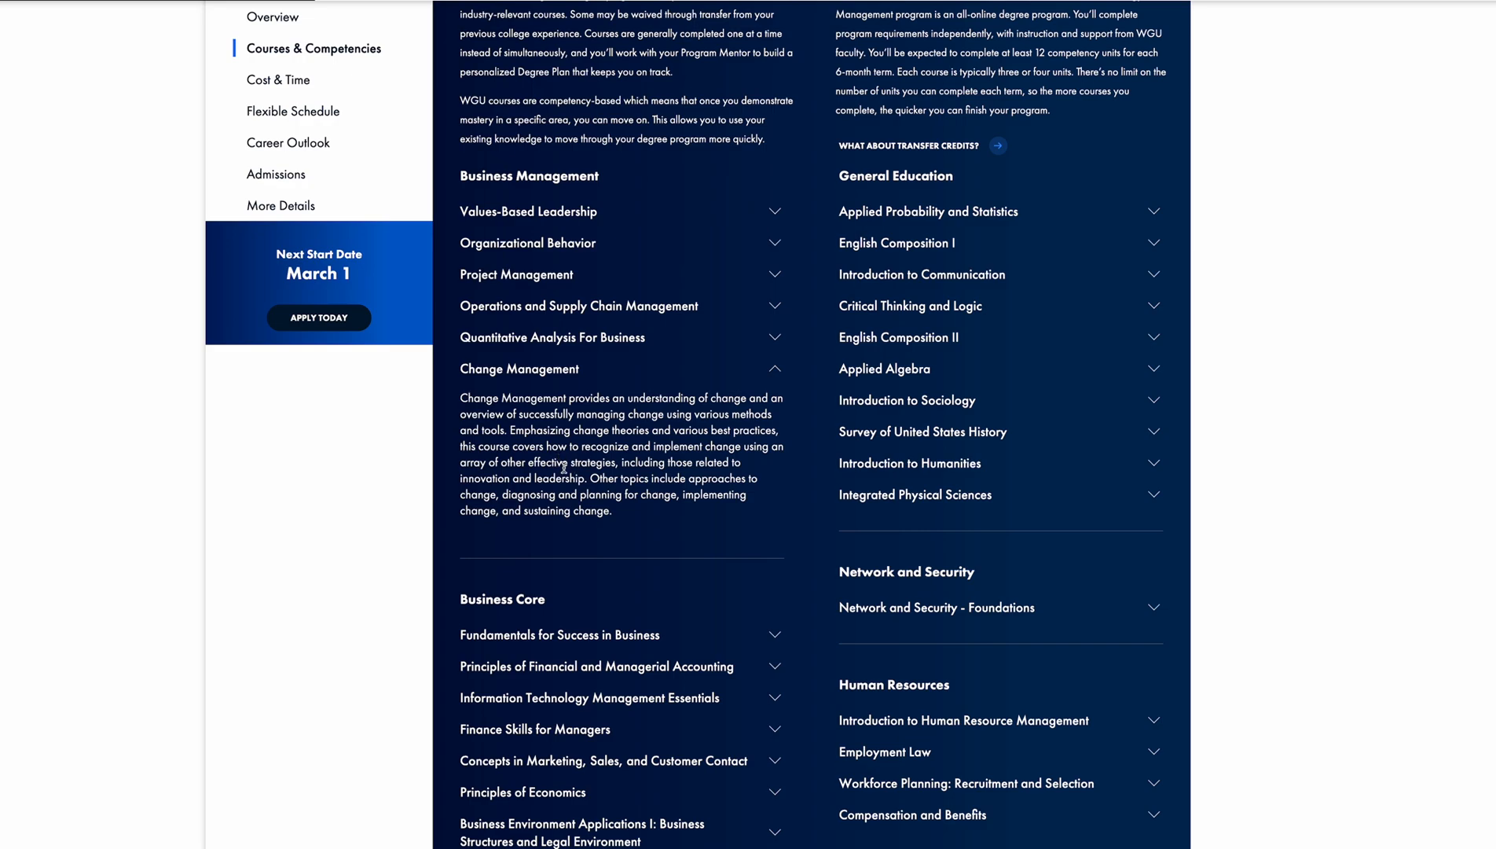
mouse_move(564, 459)
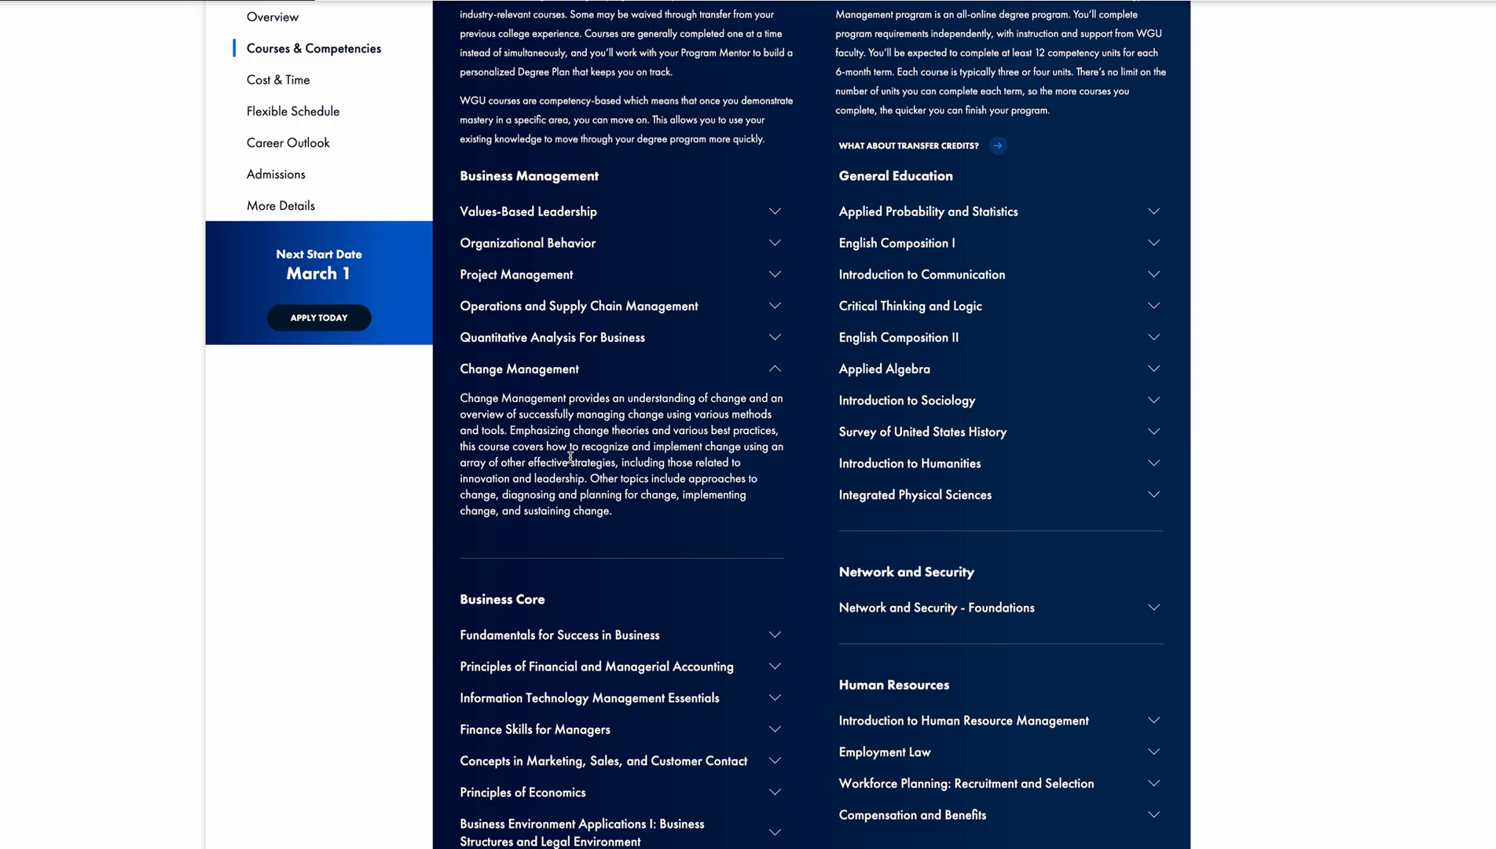
mouse_move(650, 426)
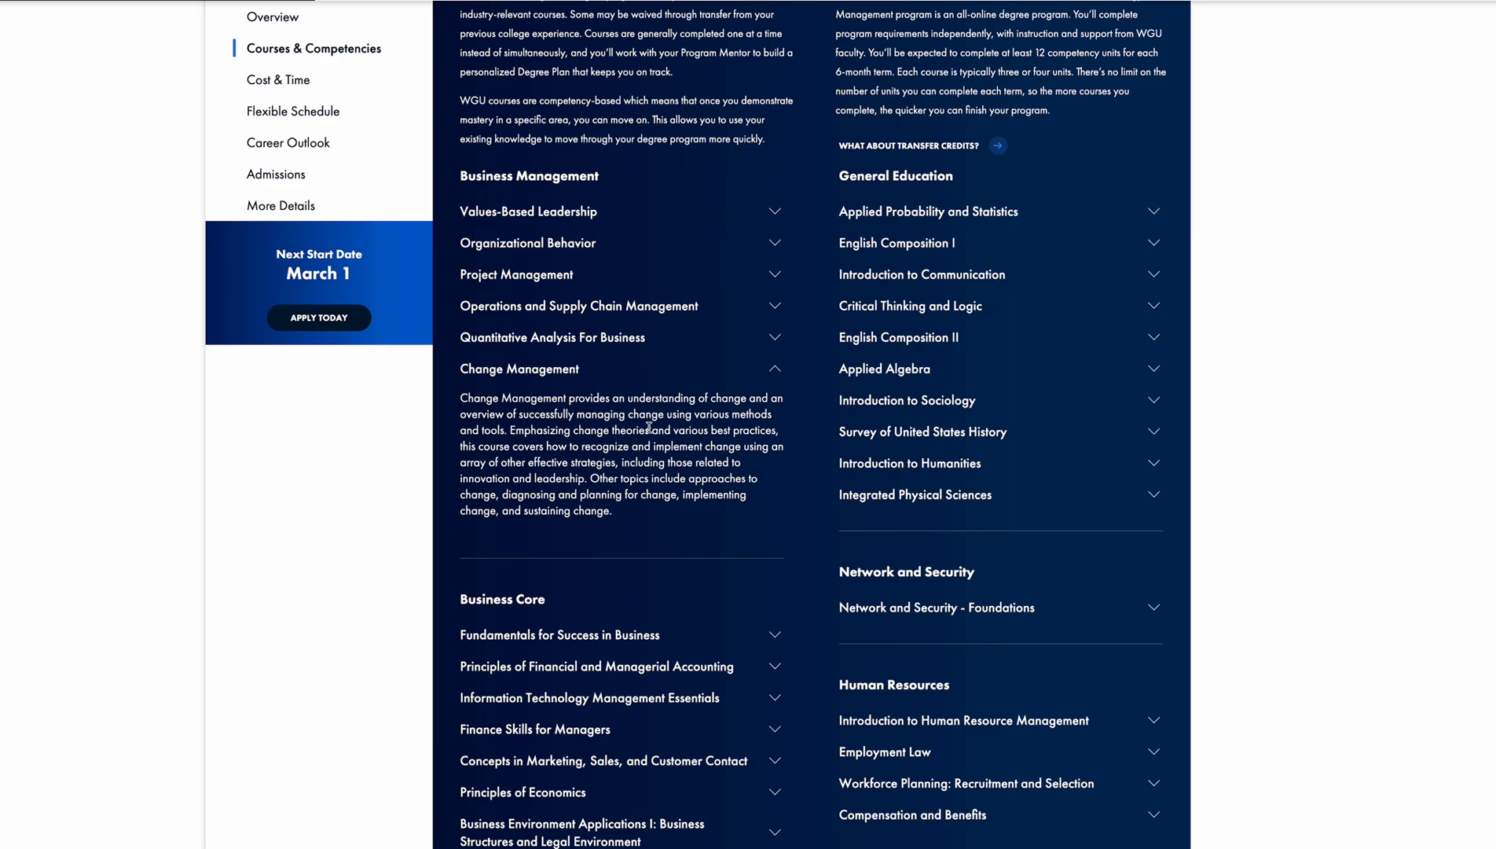
mouse_move(704, 423)
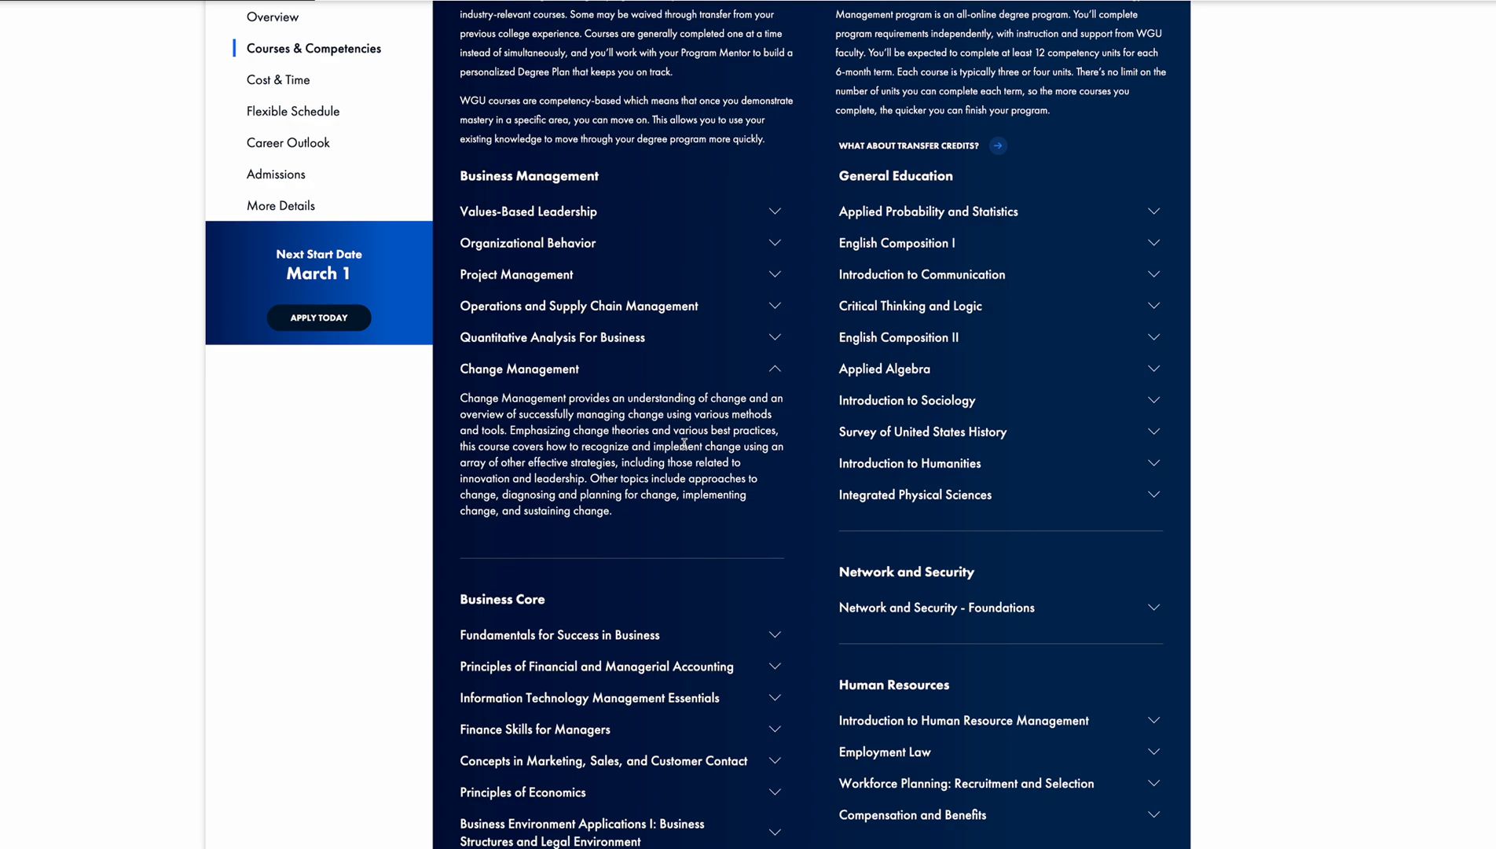
mouse_move(680, 442)
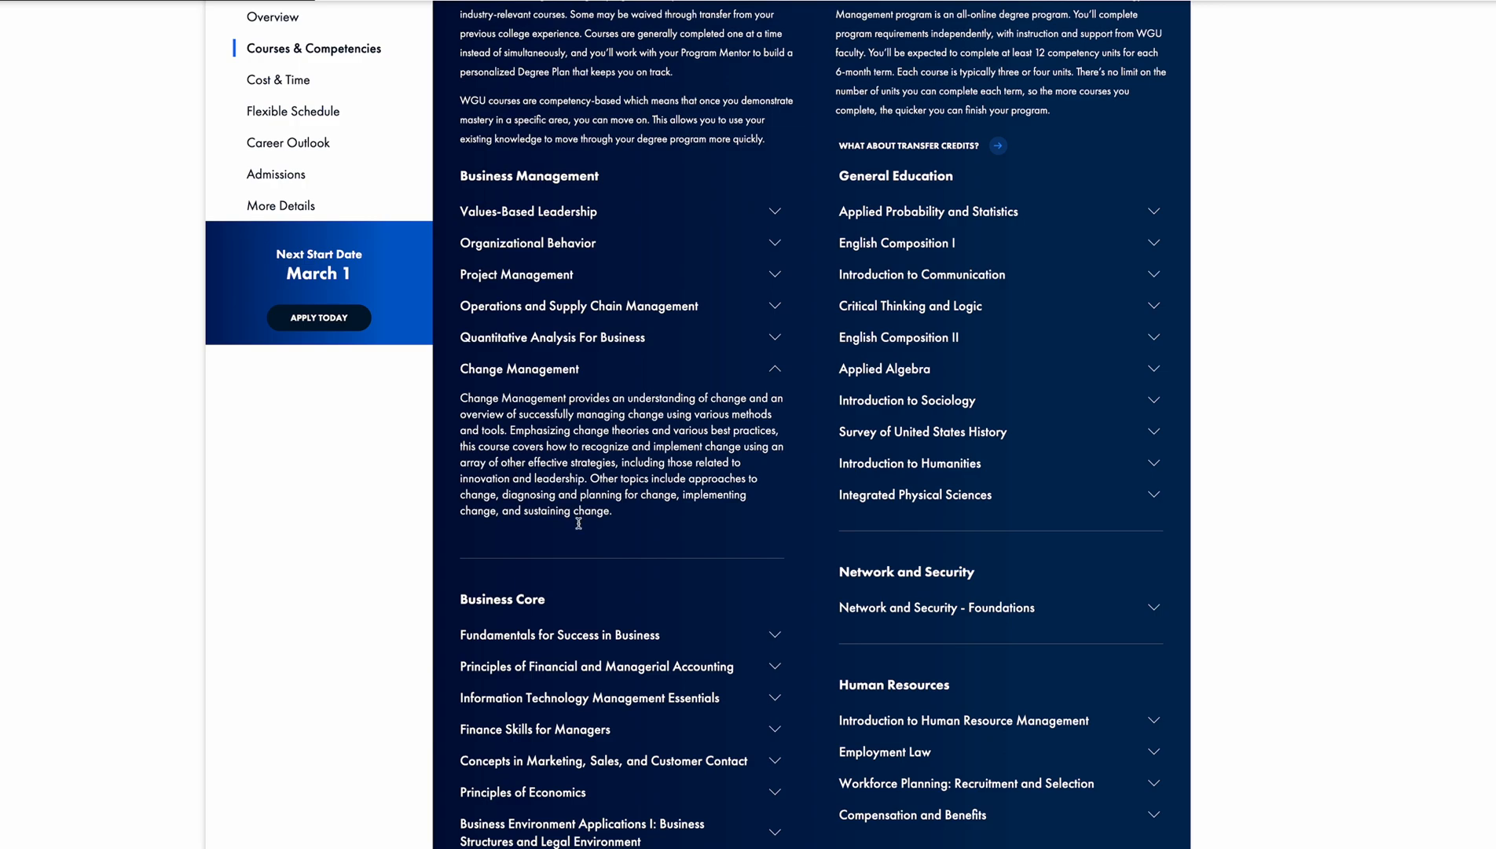
mouse_move(522, 378)
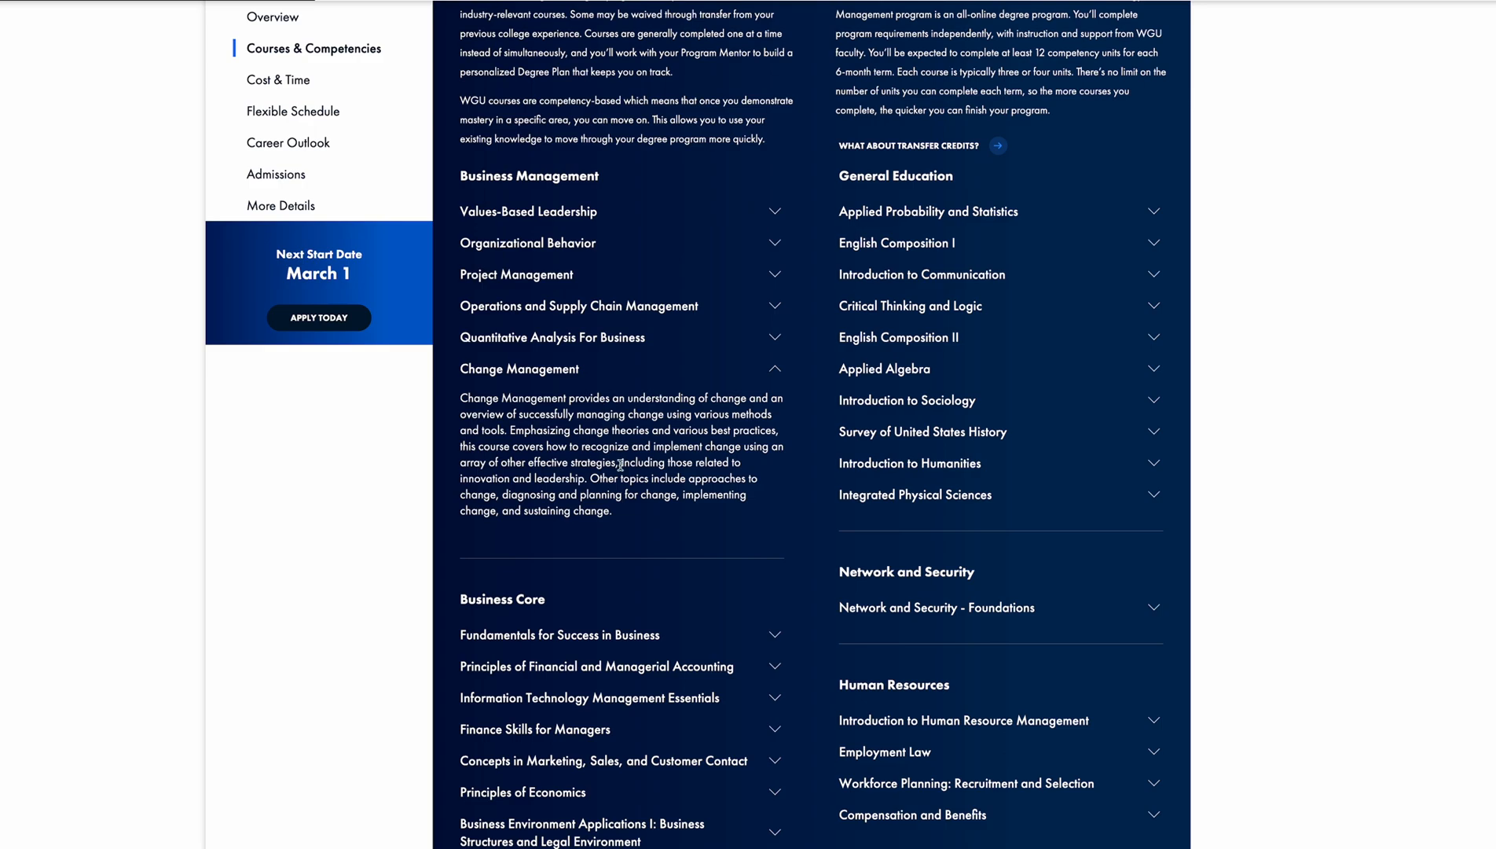
mouse_move(649, 481)
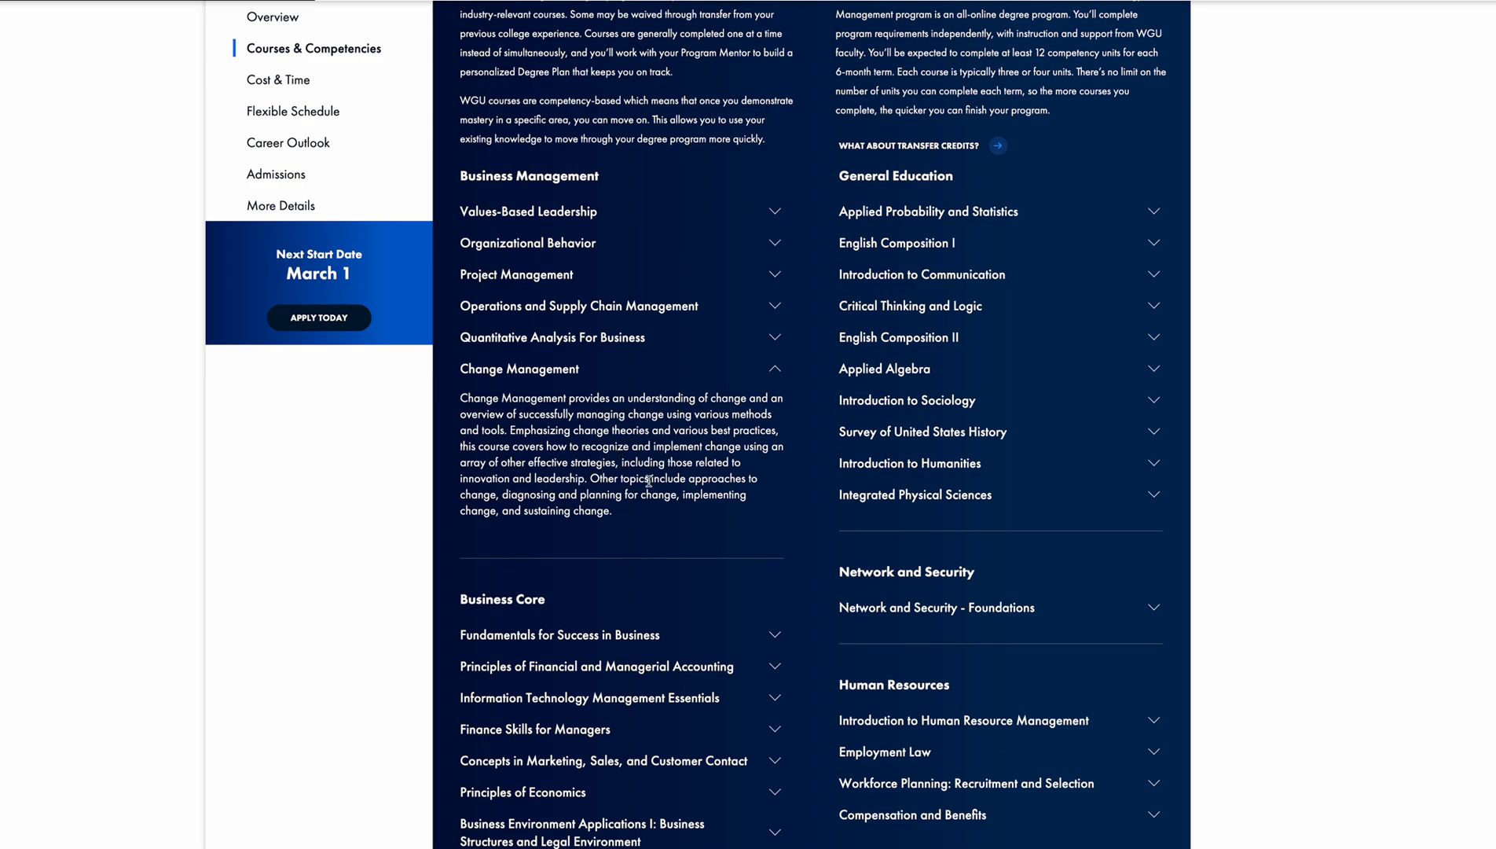
mouse_move(649, 483)
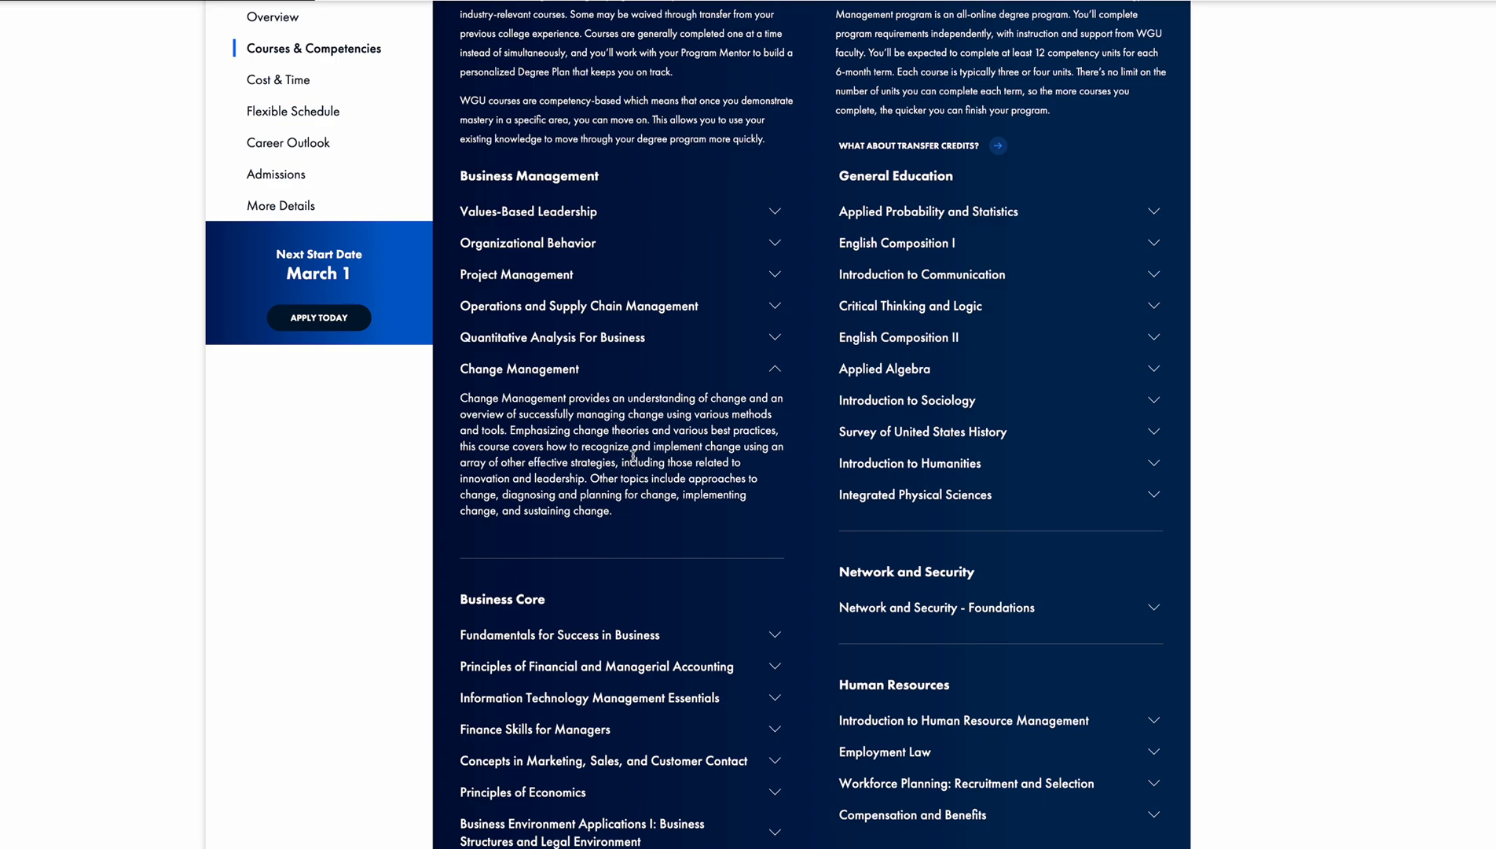
mouse_move(629, 446)
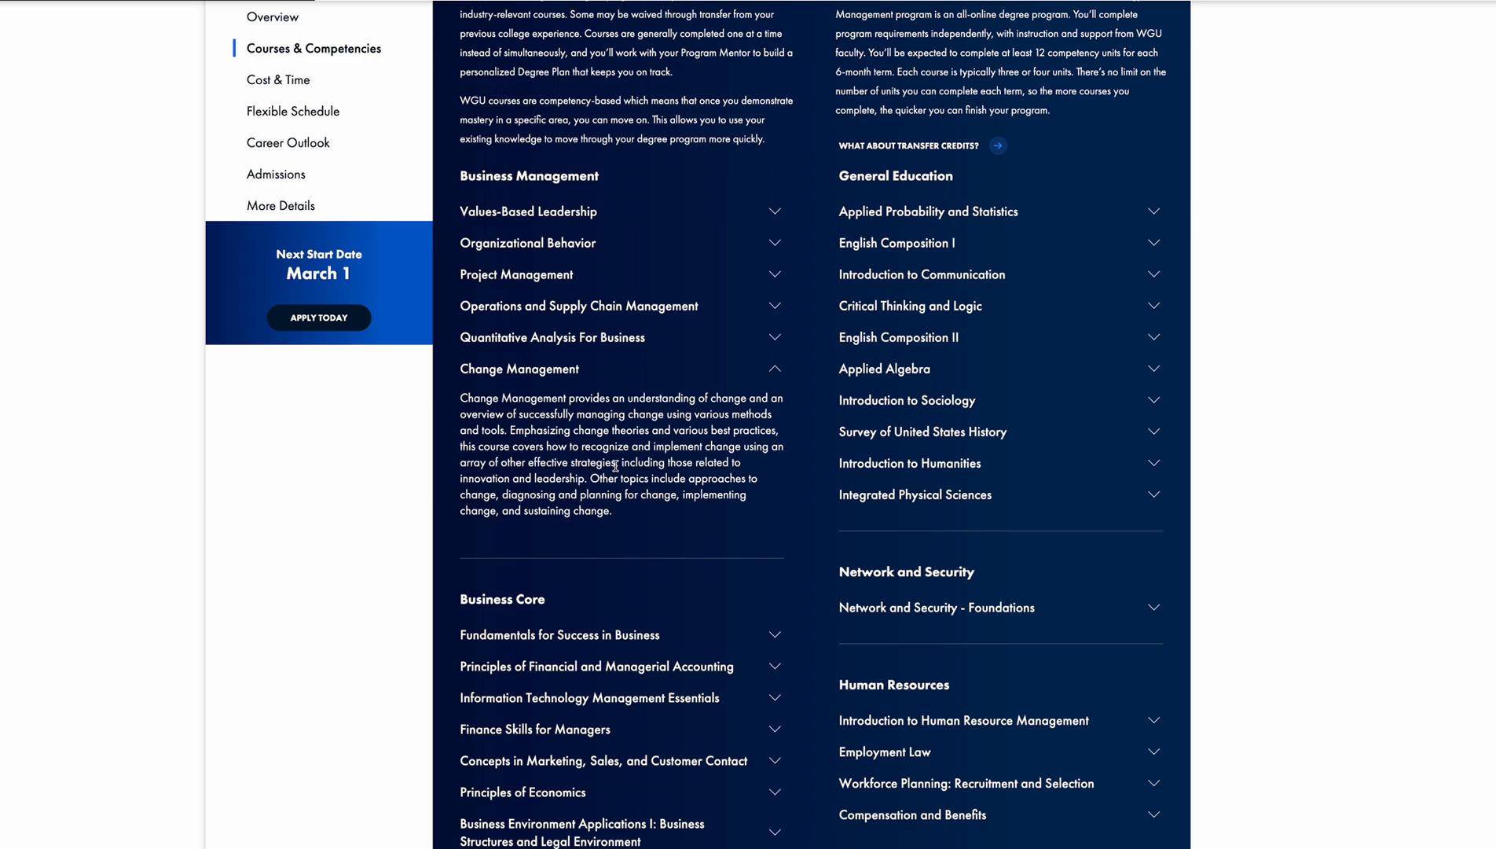
mouse_move(721, 389)
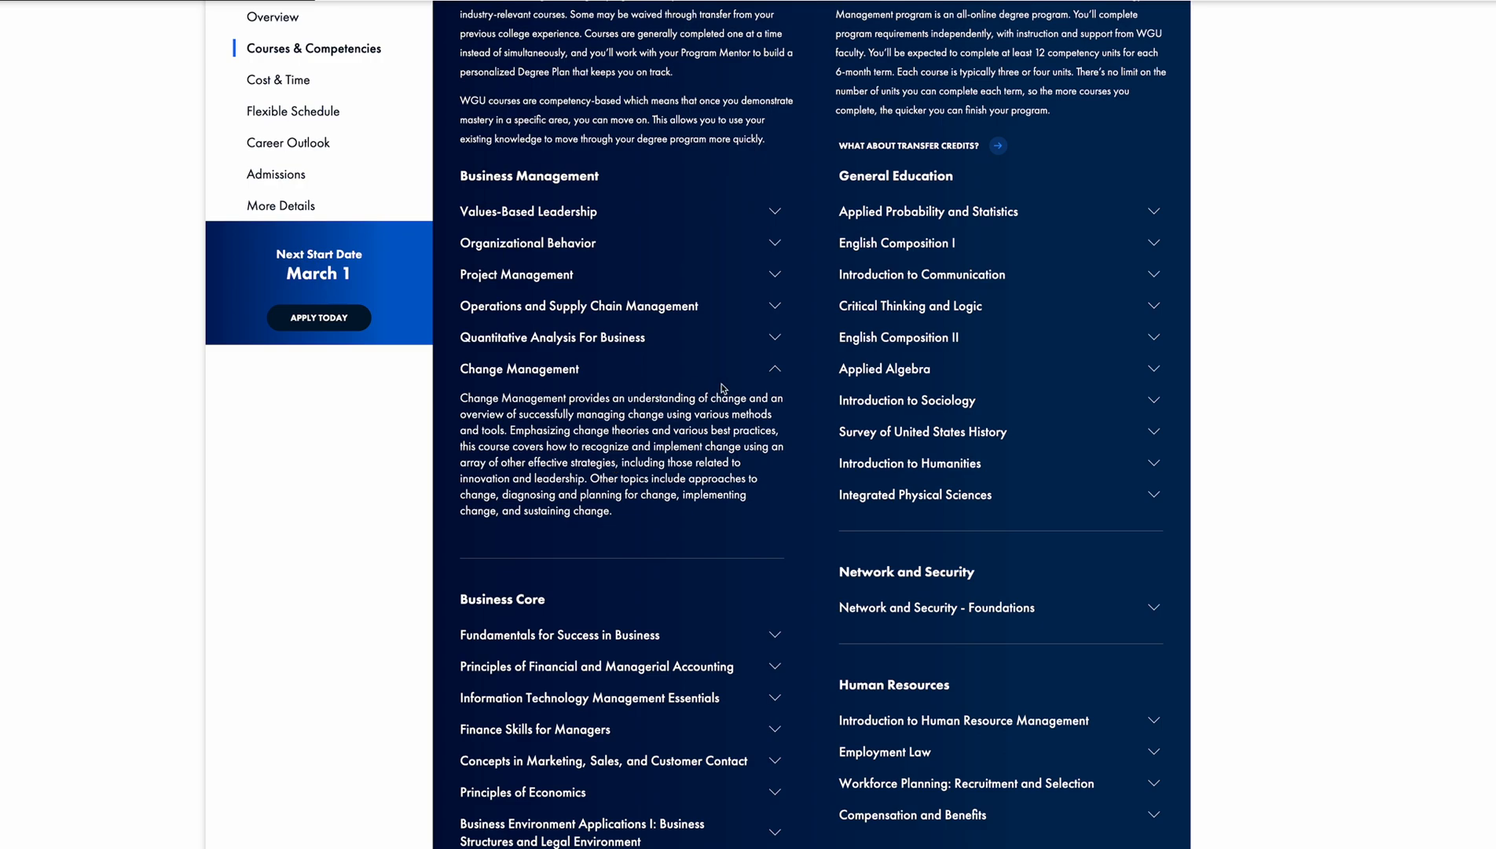
mouse_move(225, 741)
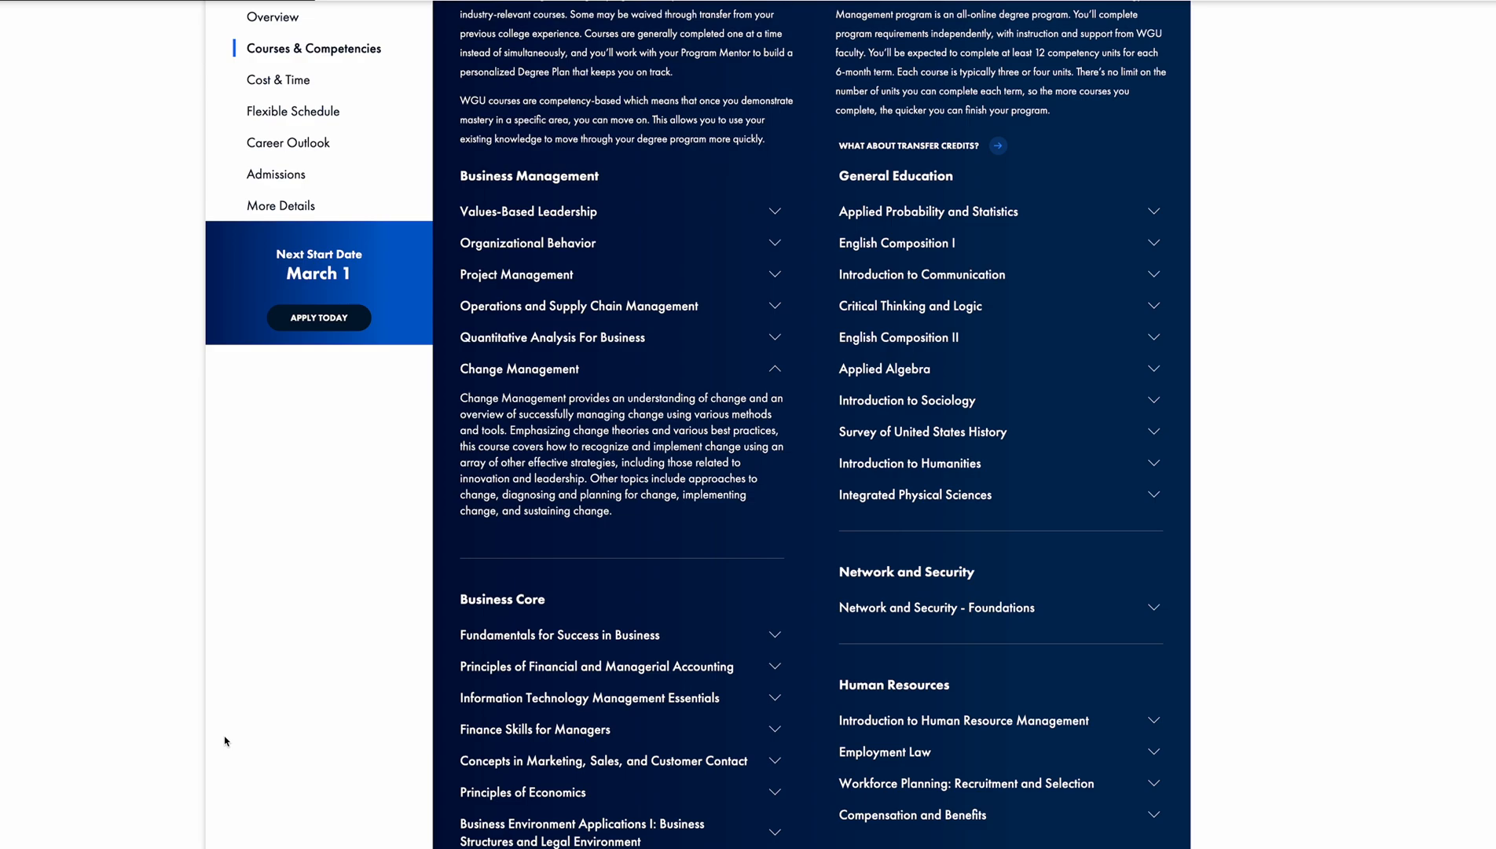